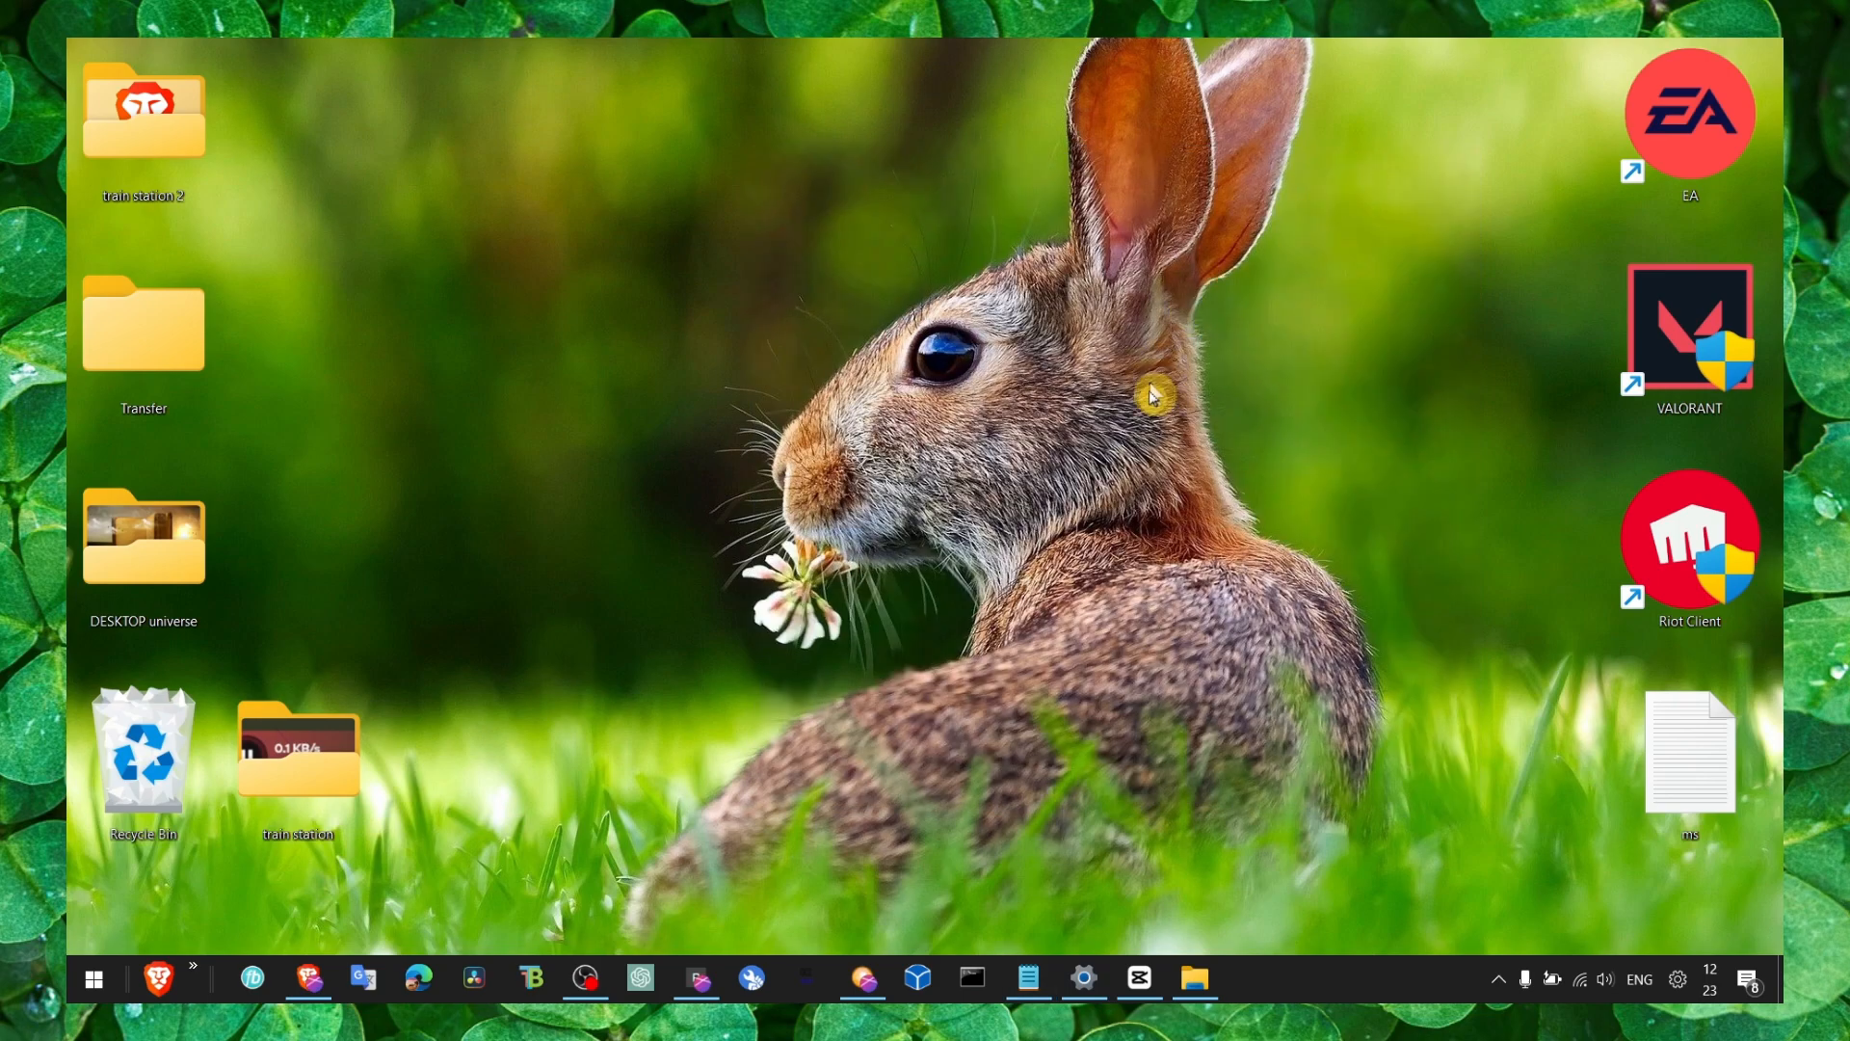
mouse_move(1147, 437)
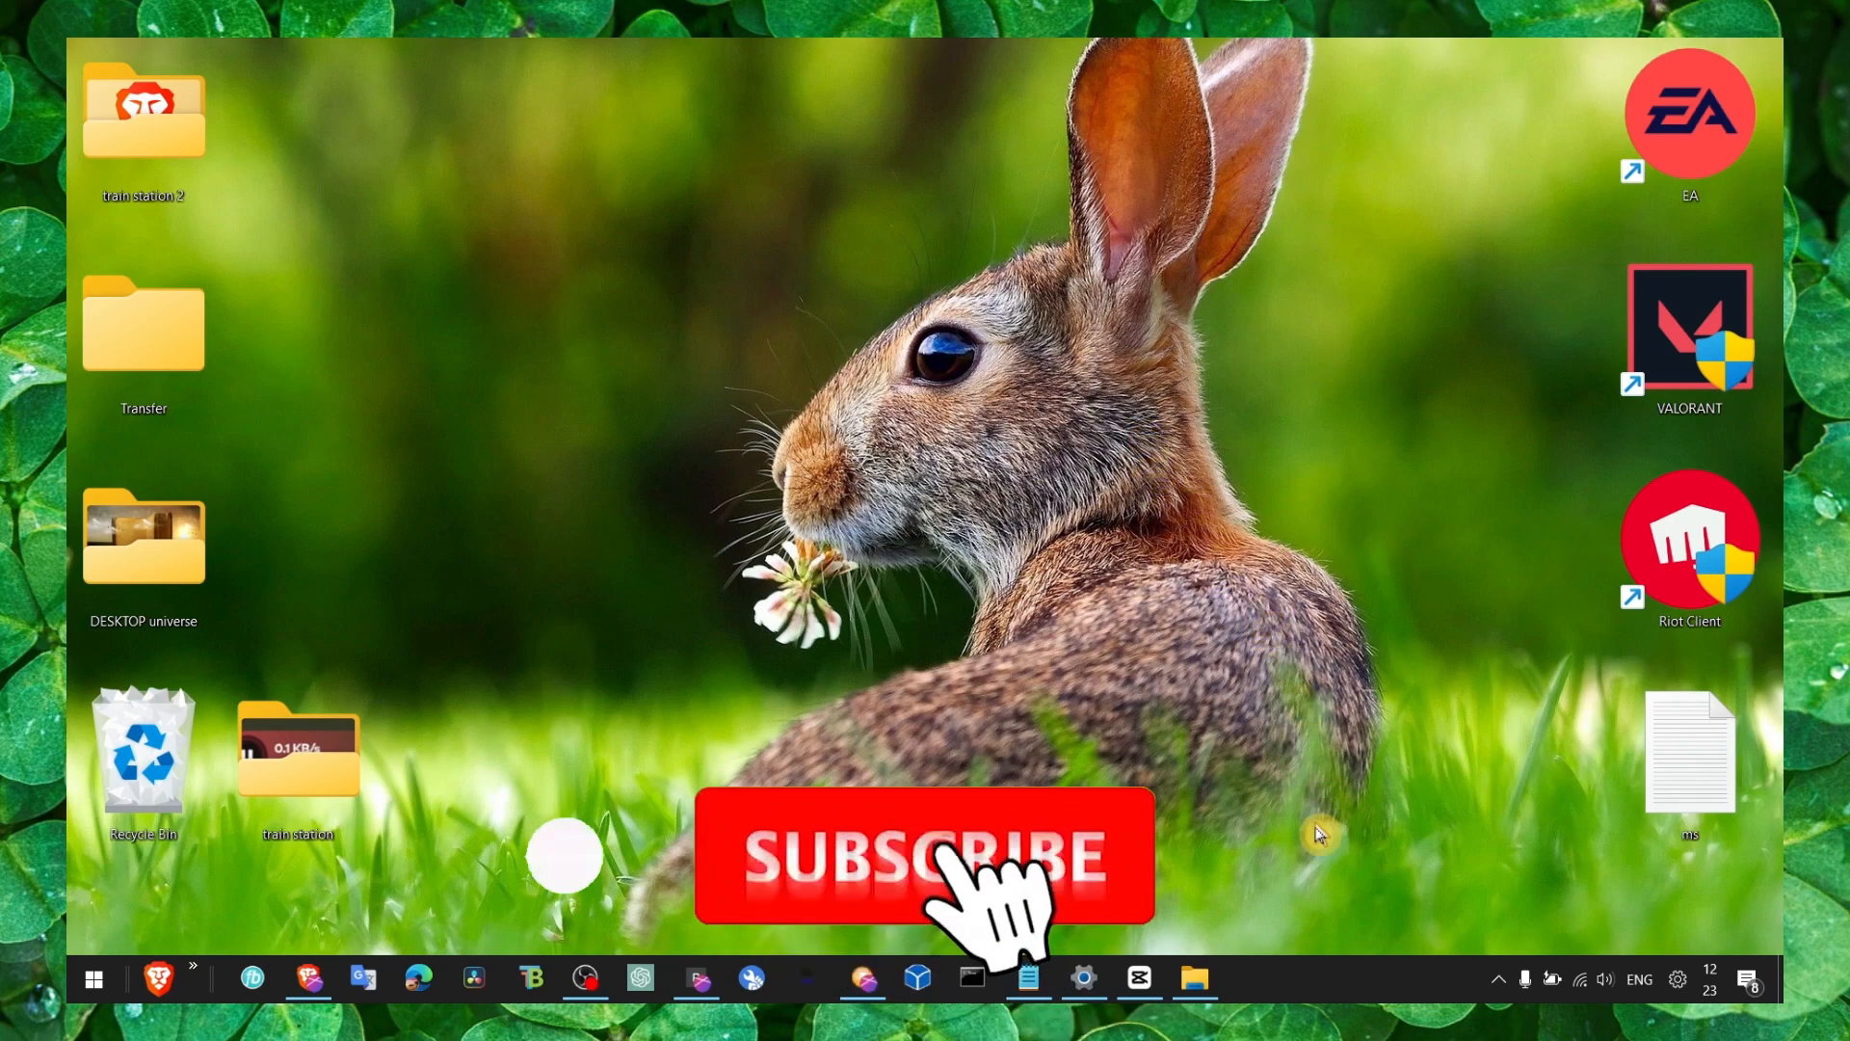
Search Start for 'add or remove programs' and launch that Settings page
click(923, 856)
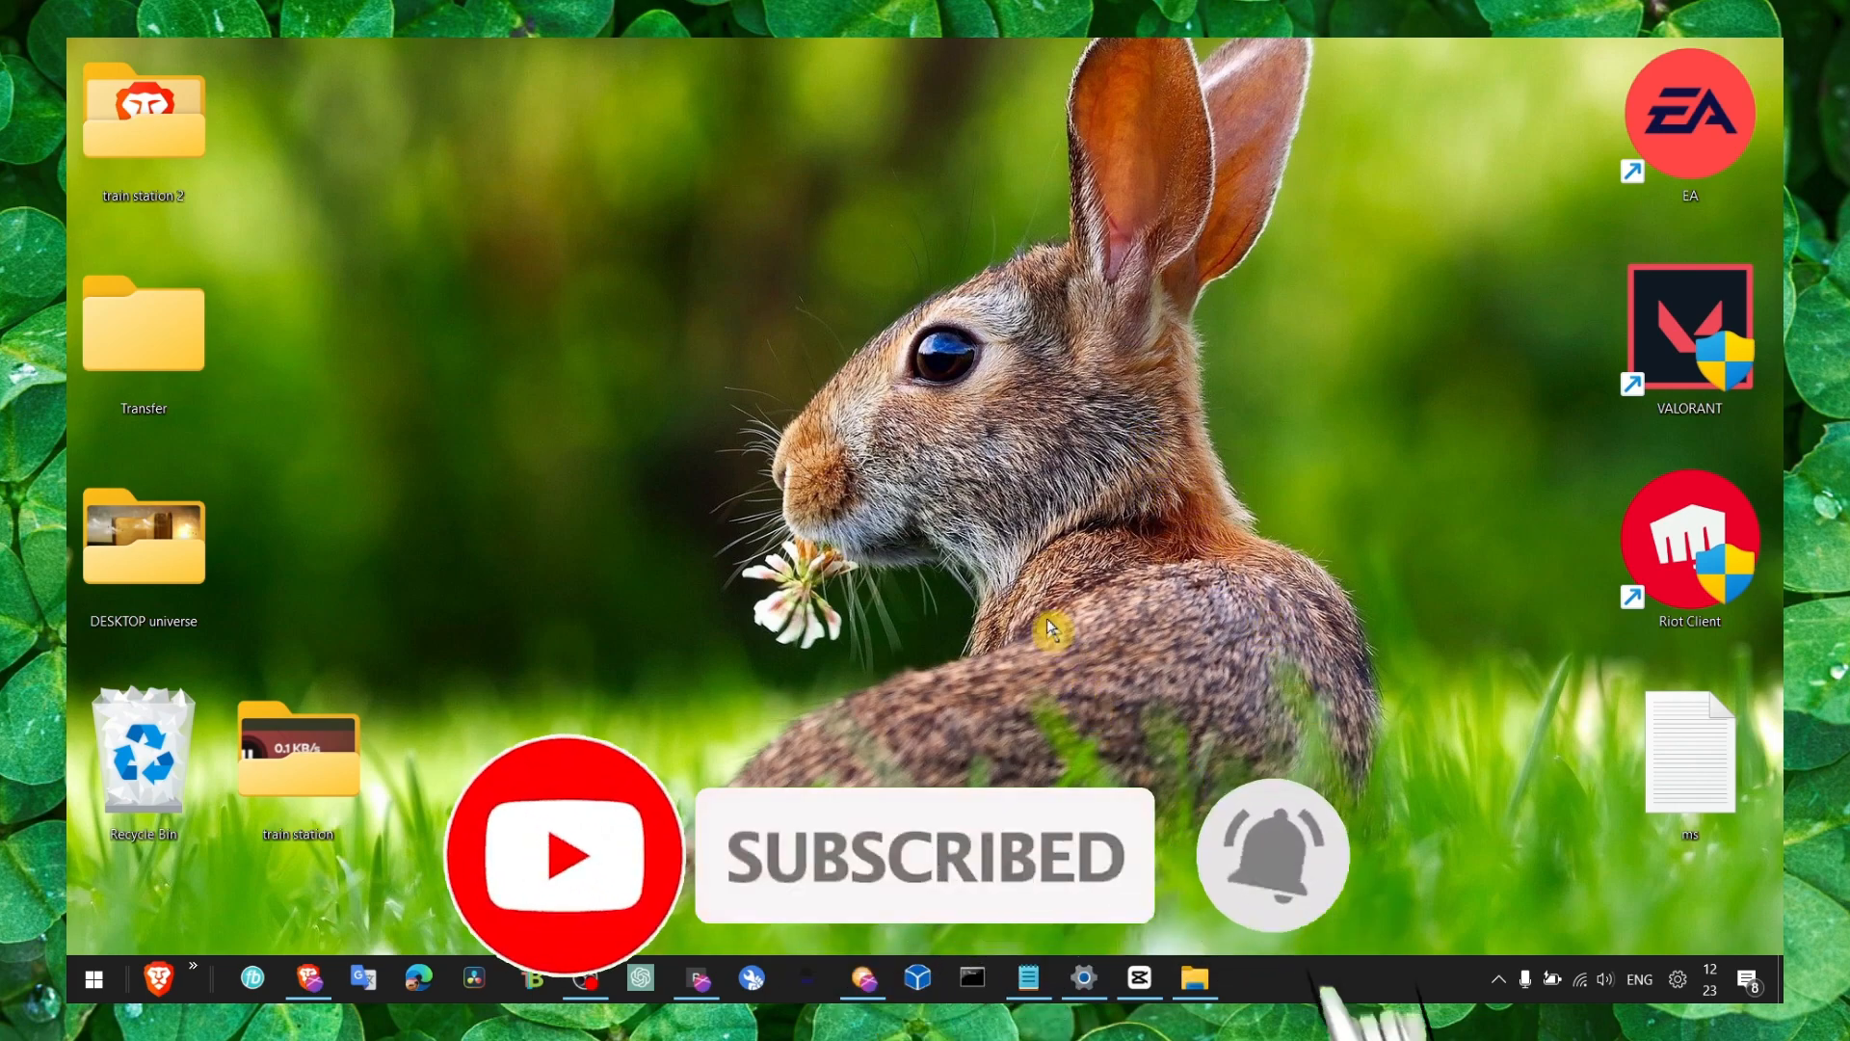
click(93, 979)
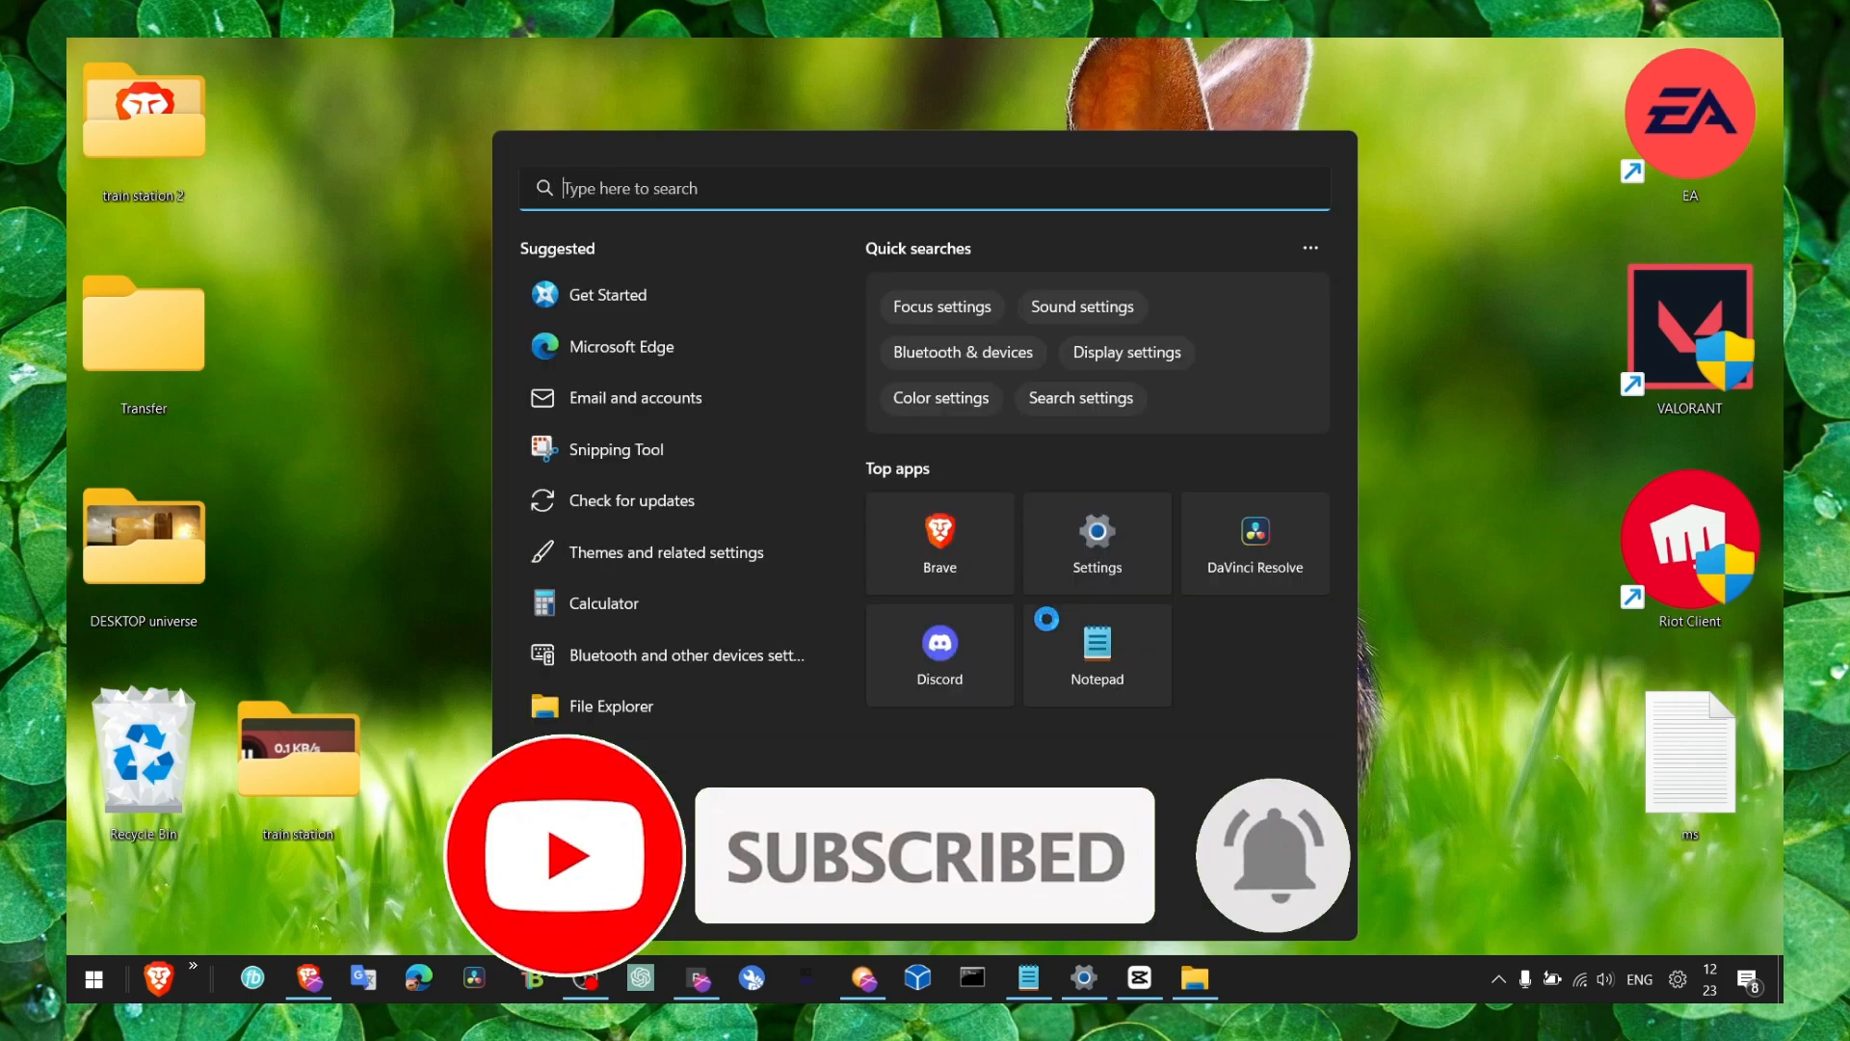
text(app)
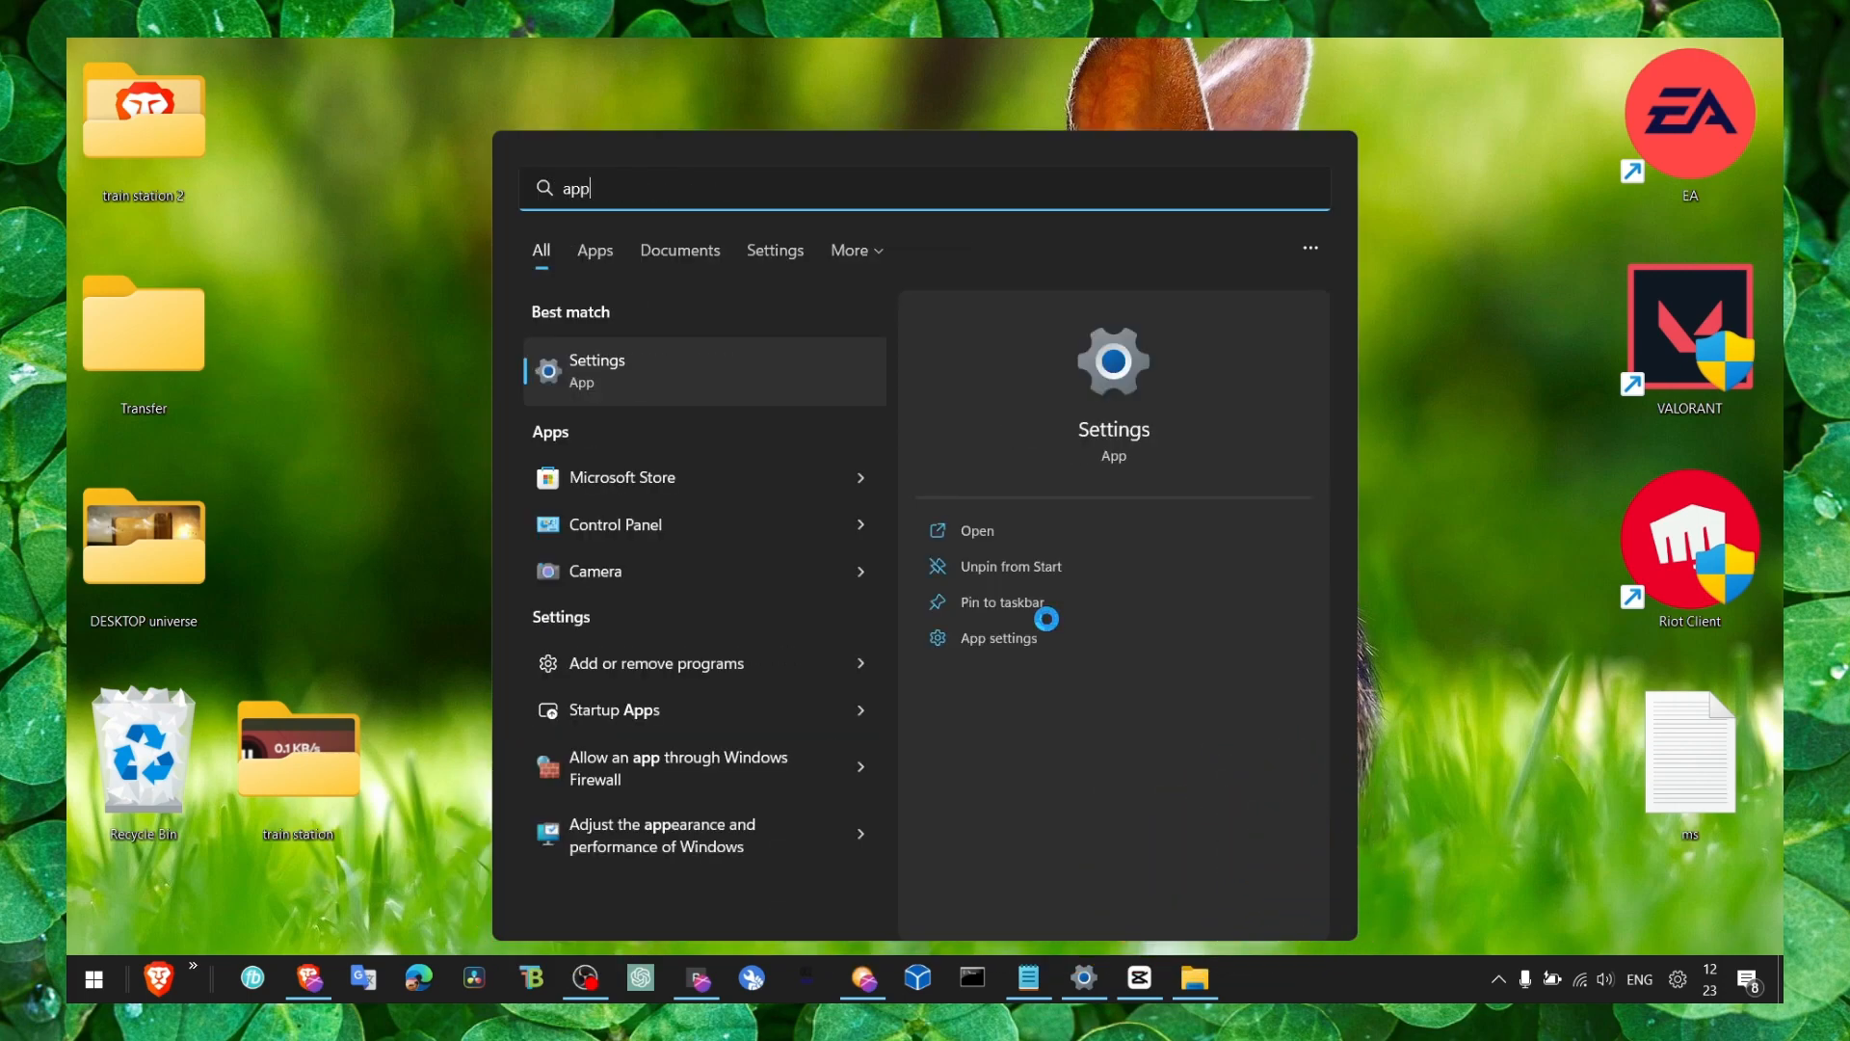
text(dd or remove programs)
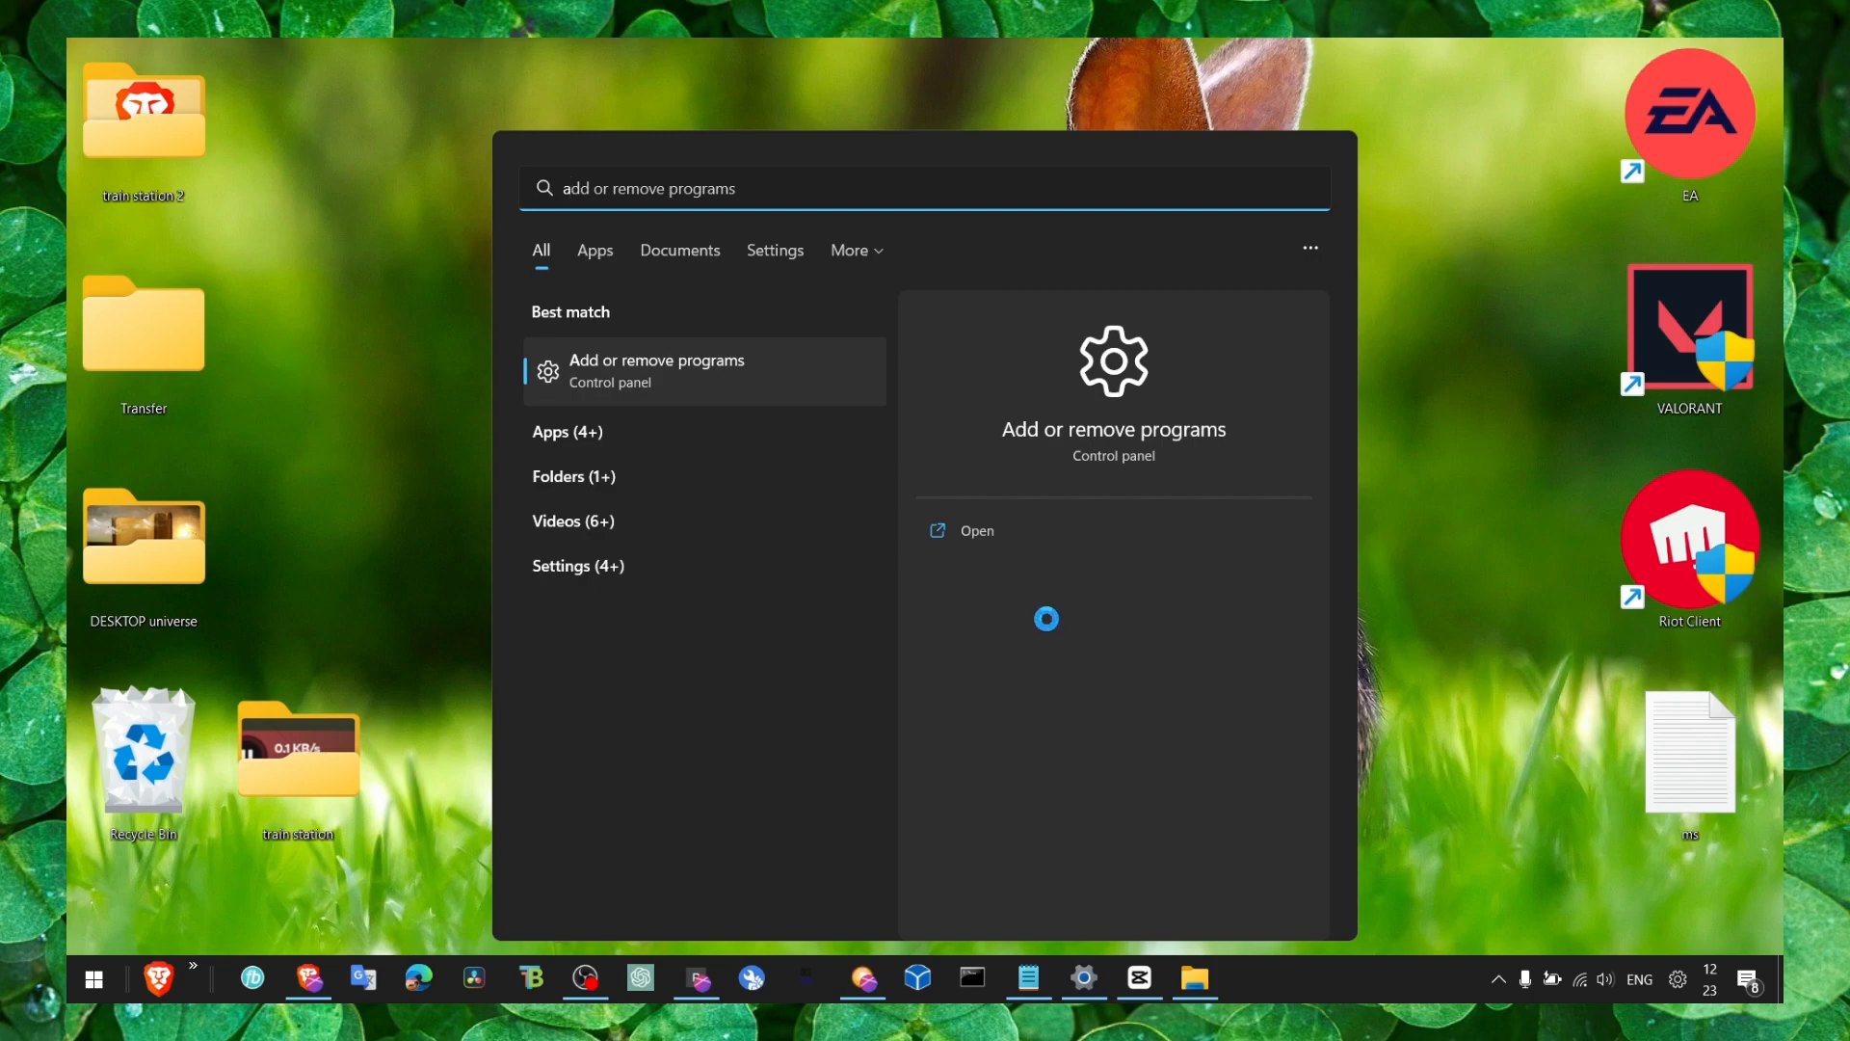
click(975, 530)
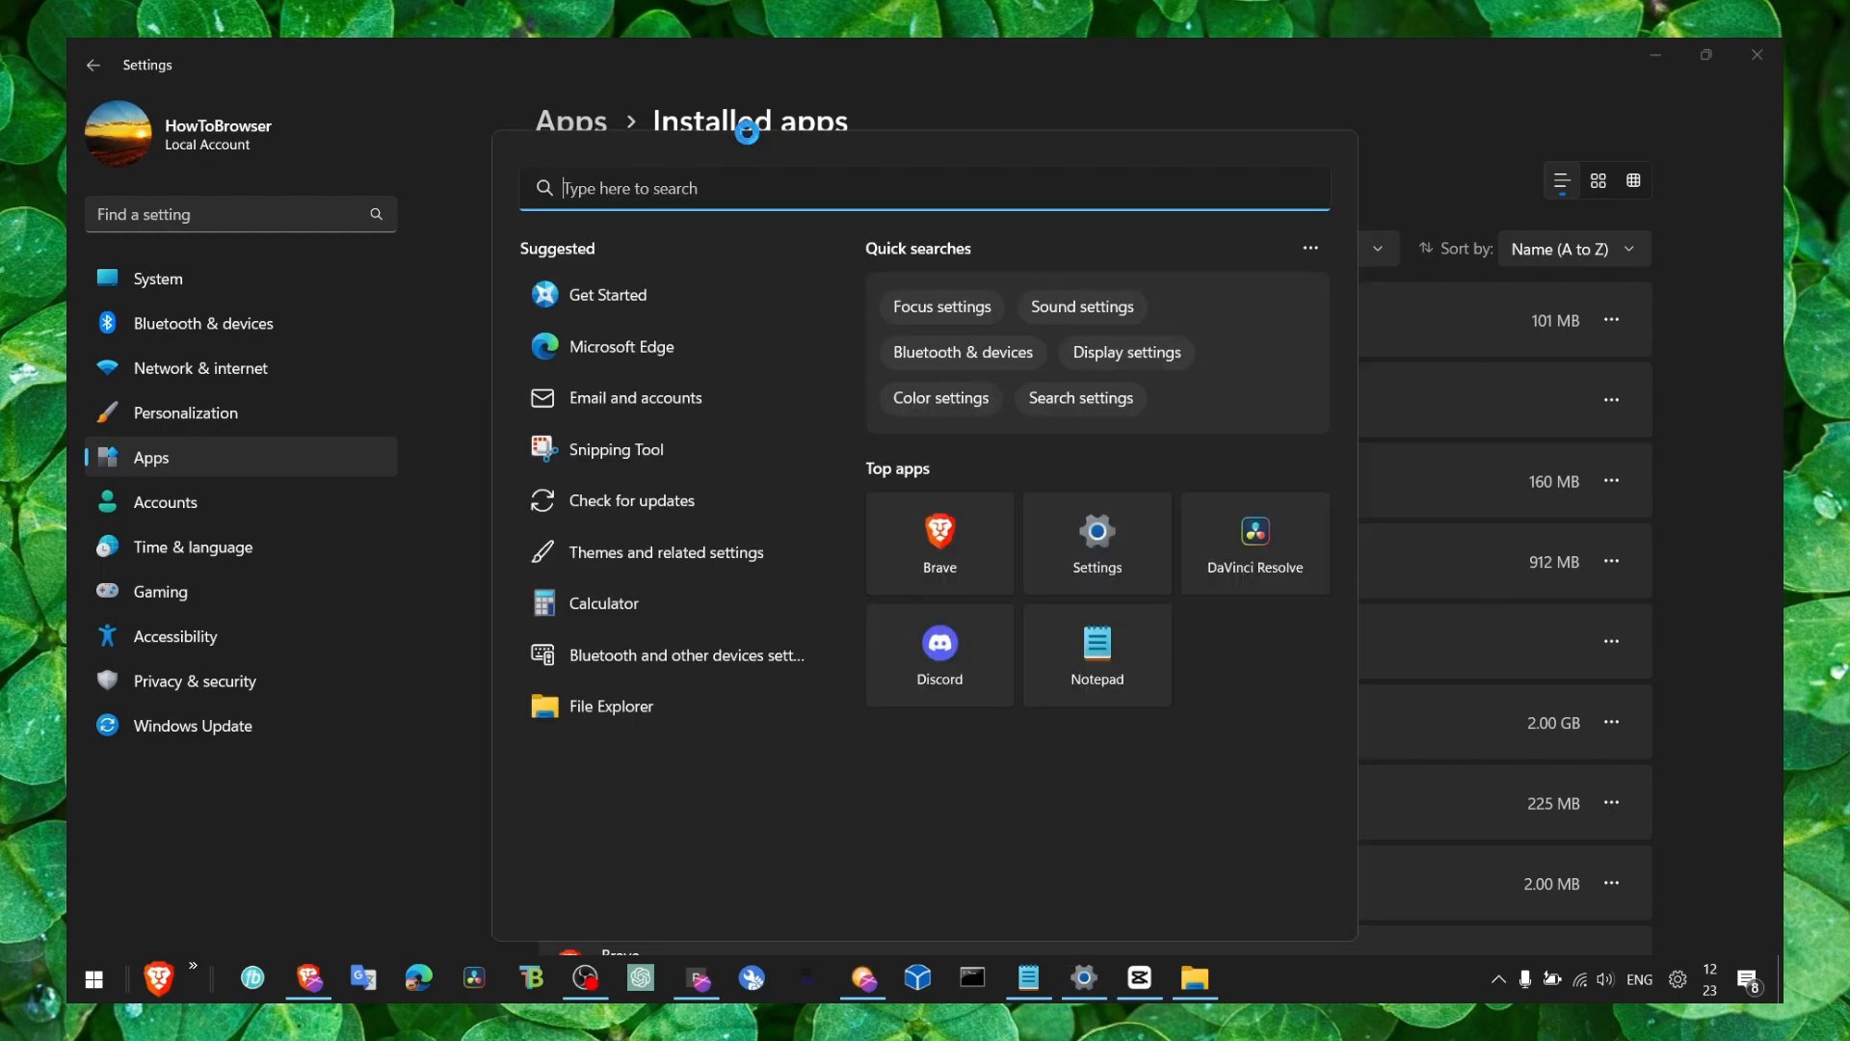
Filter the Installed apps list for 'camera' to locate the Camera app
text(insta)
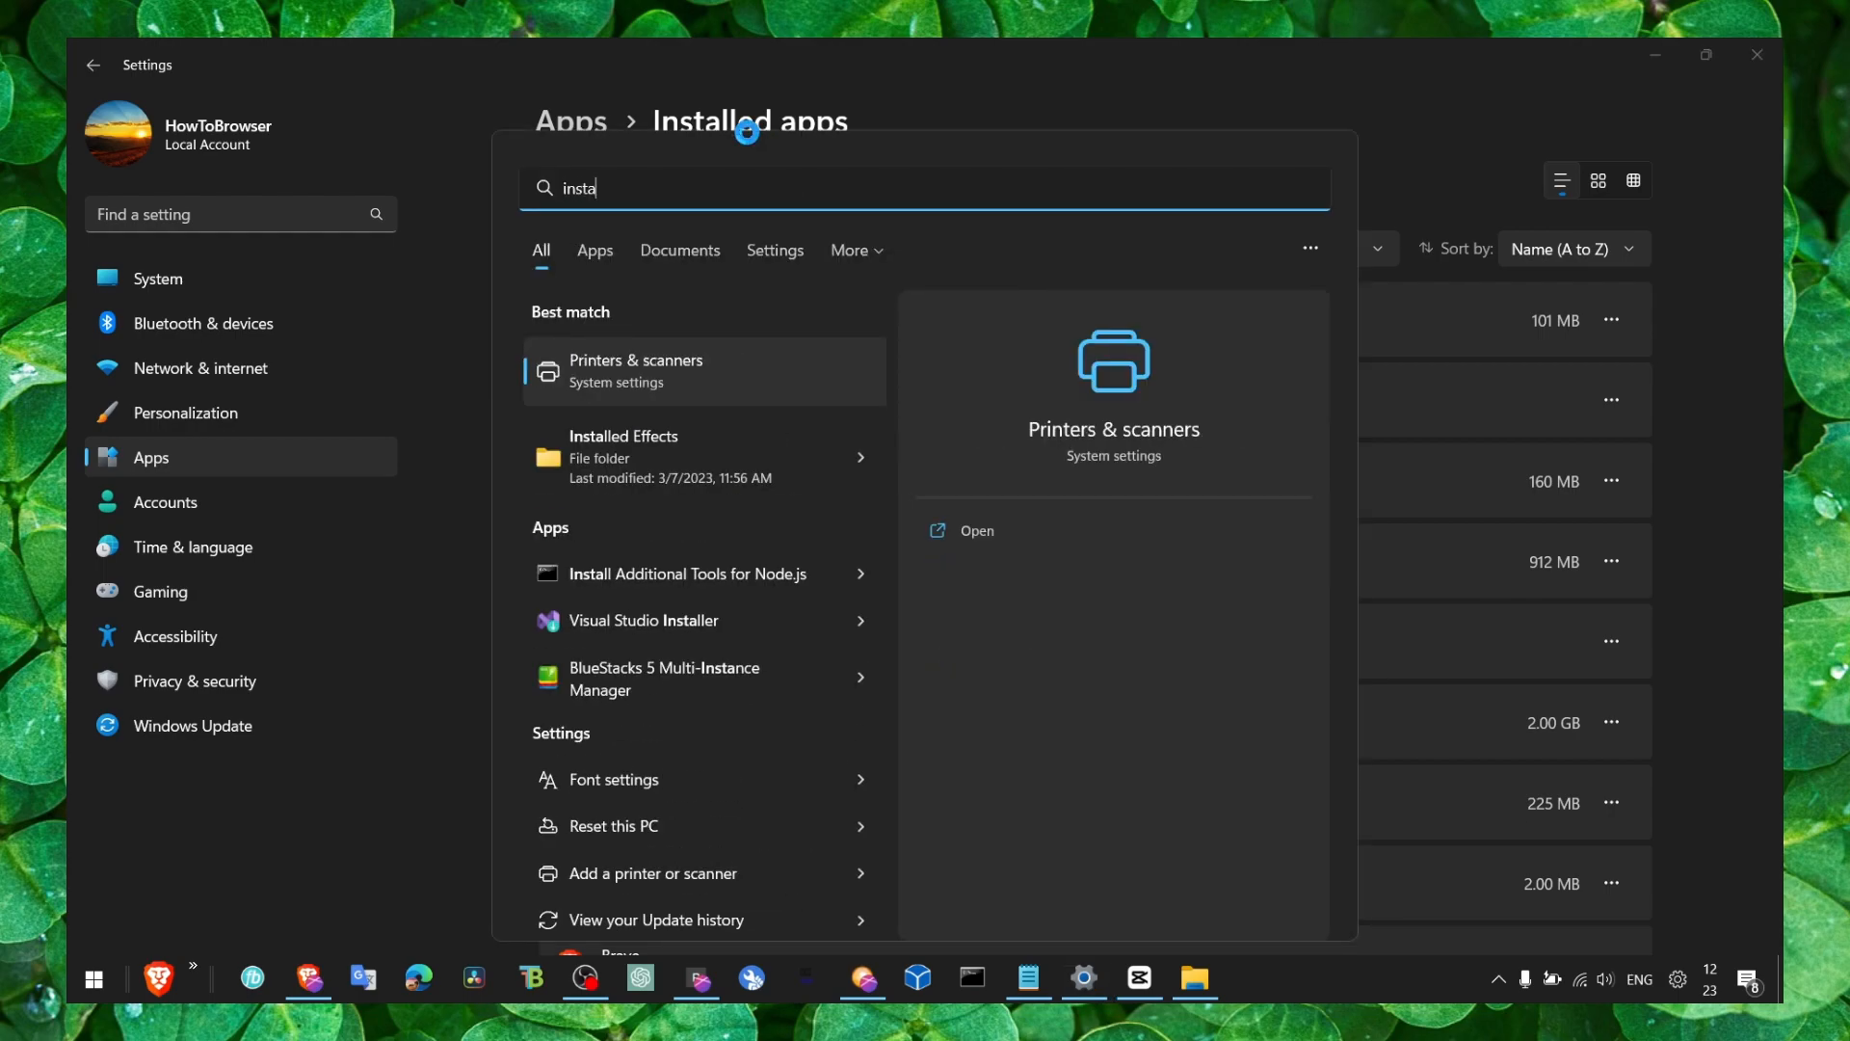
text(apps)
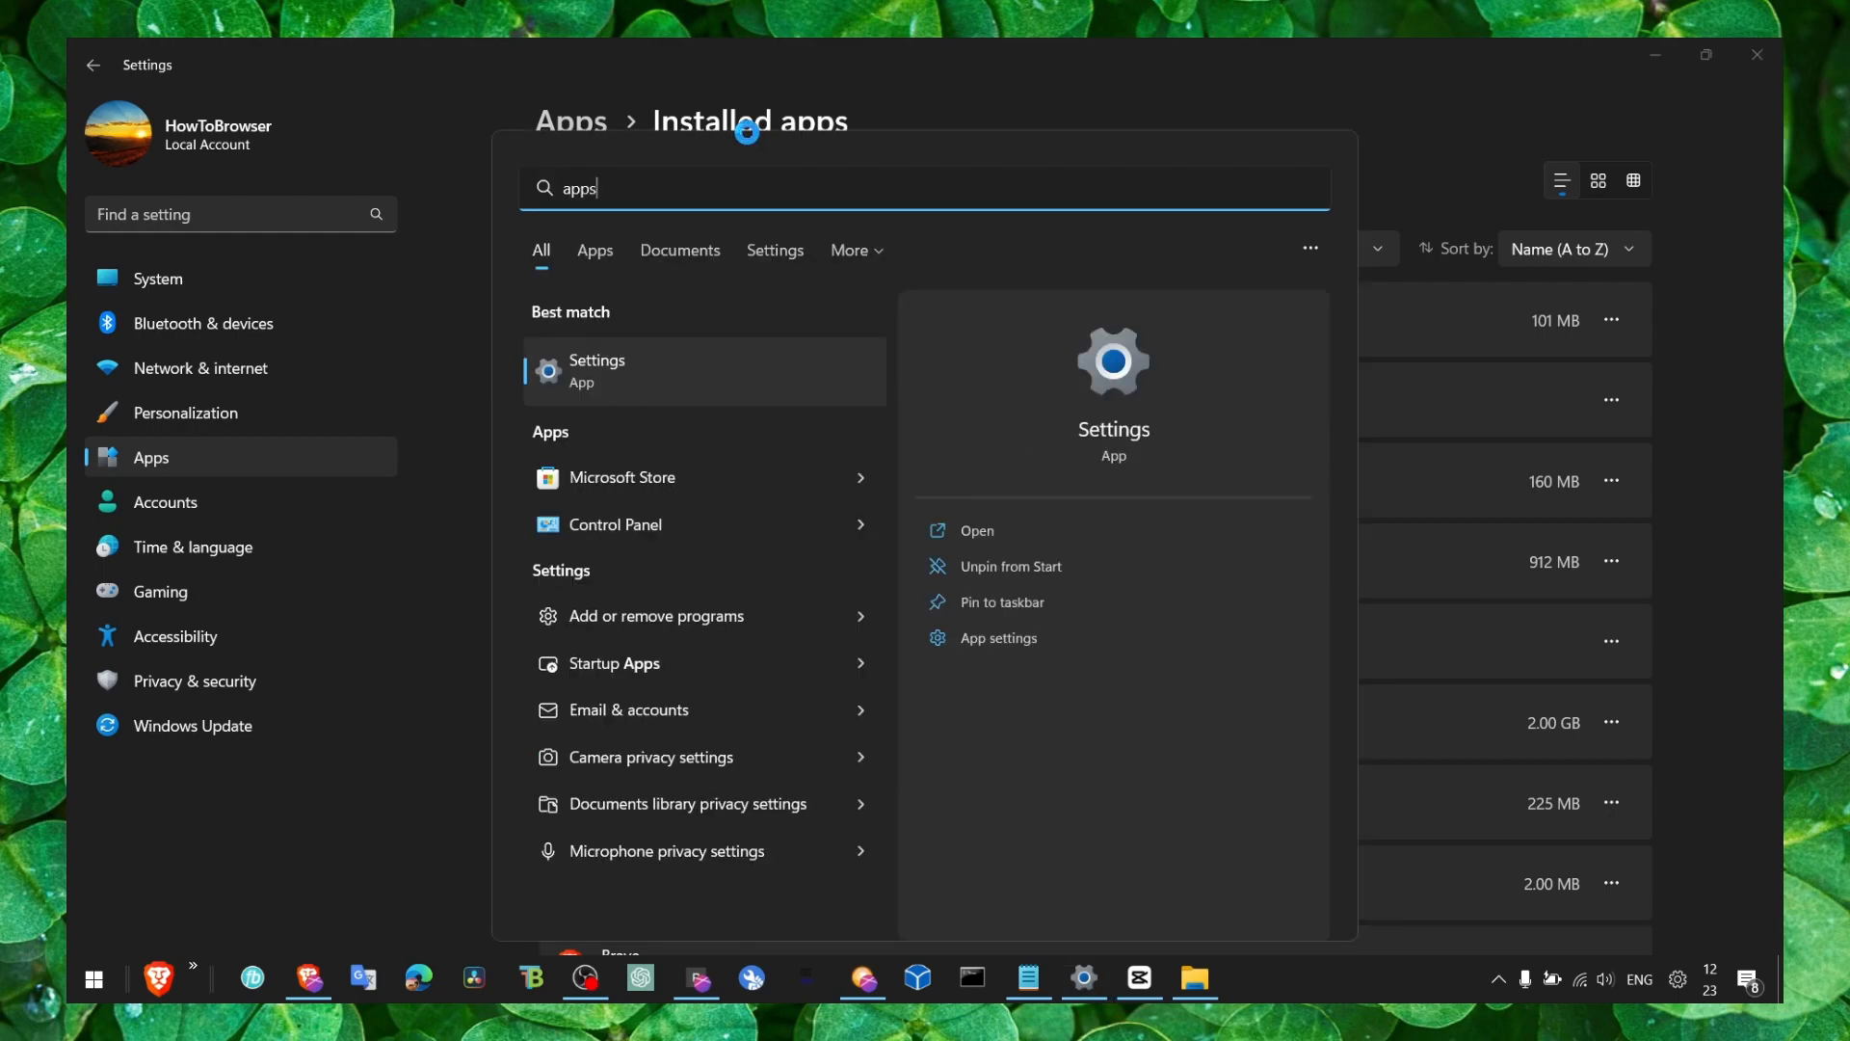
mouse_move(613, 315)
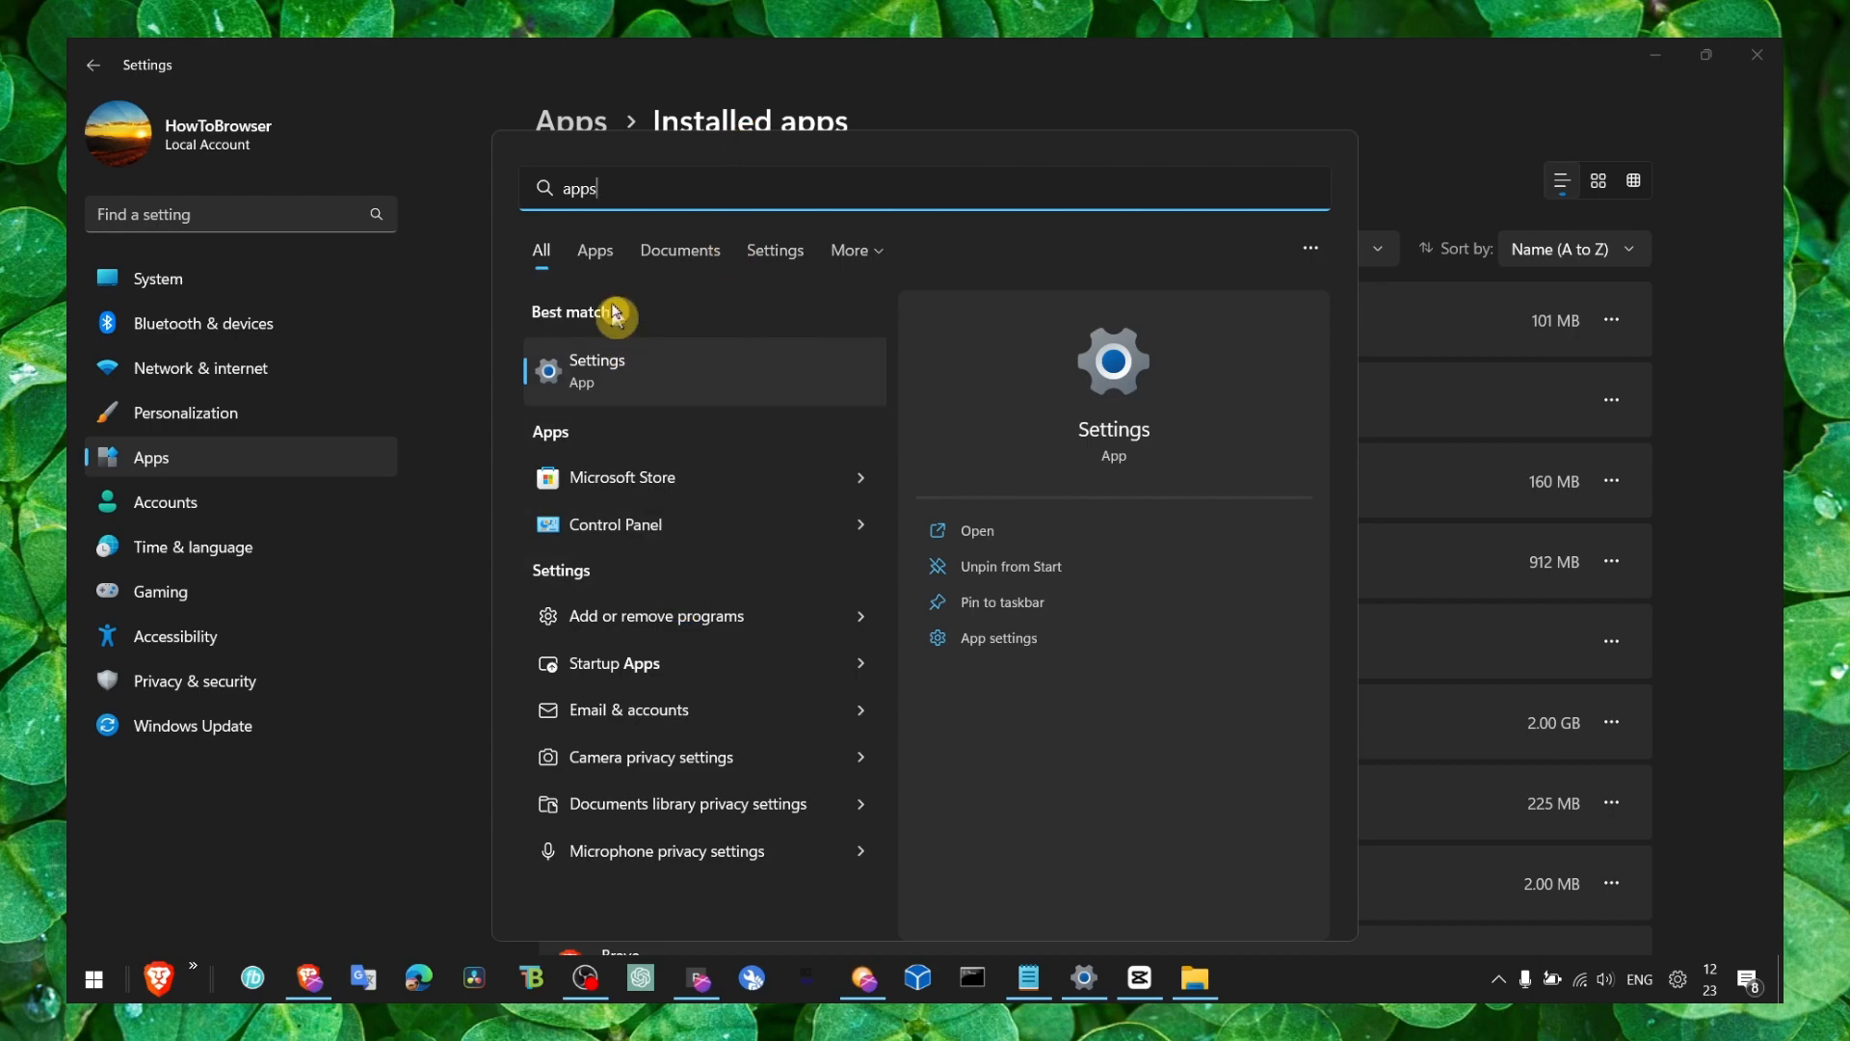
mouse_move(630, 185)
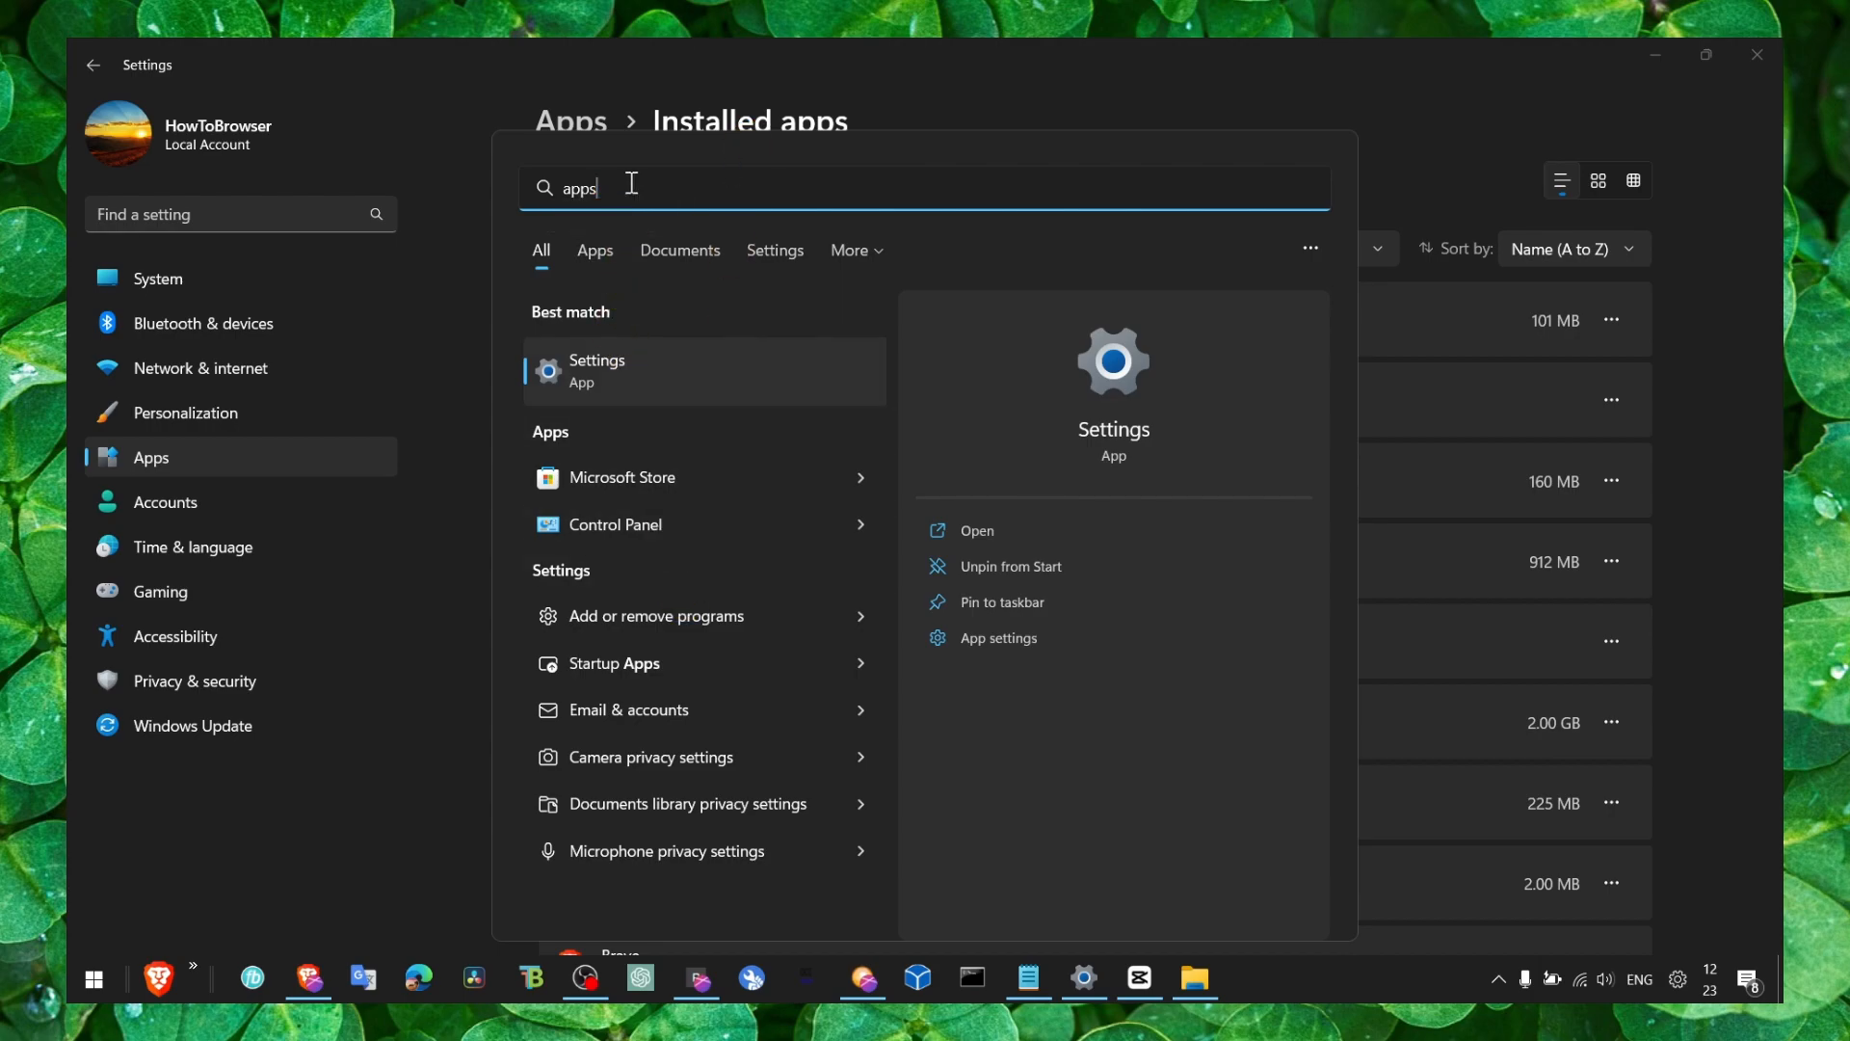
text(add)
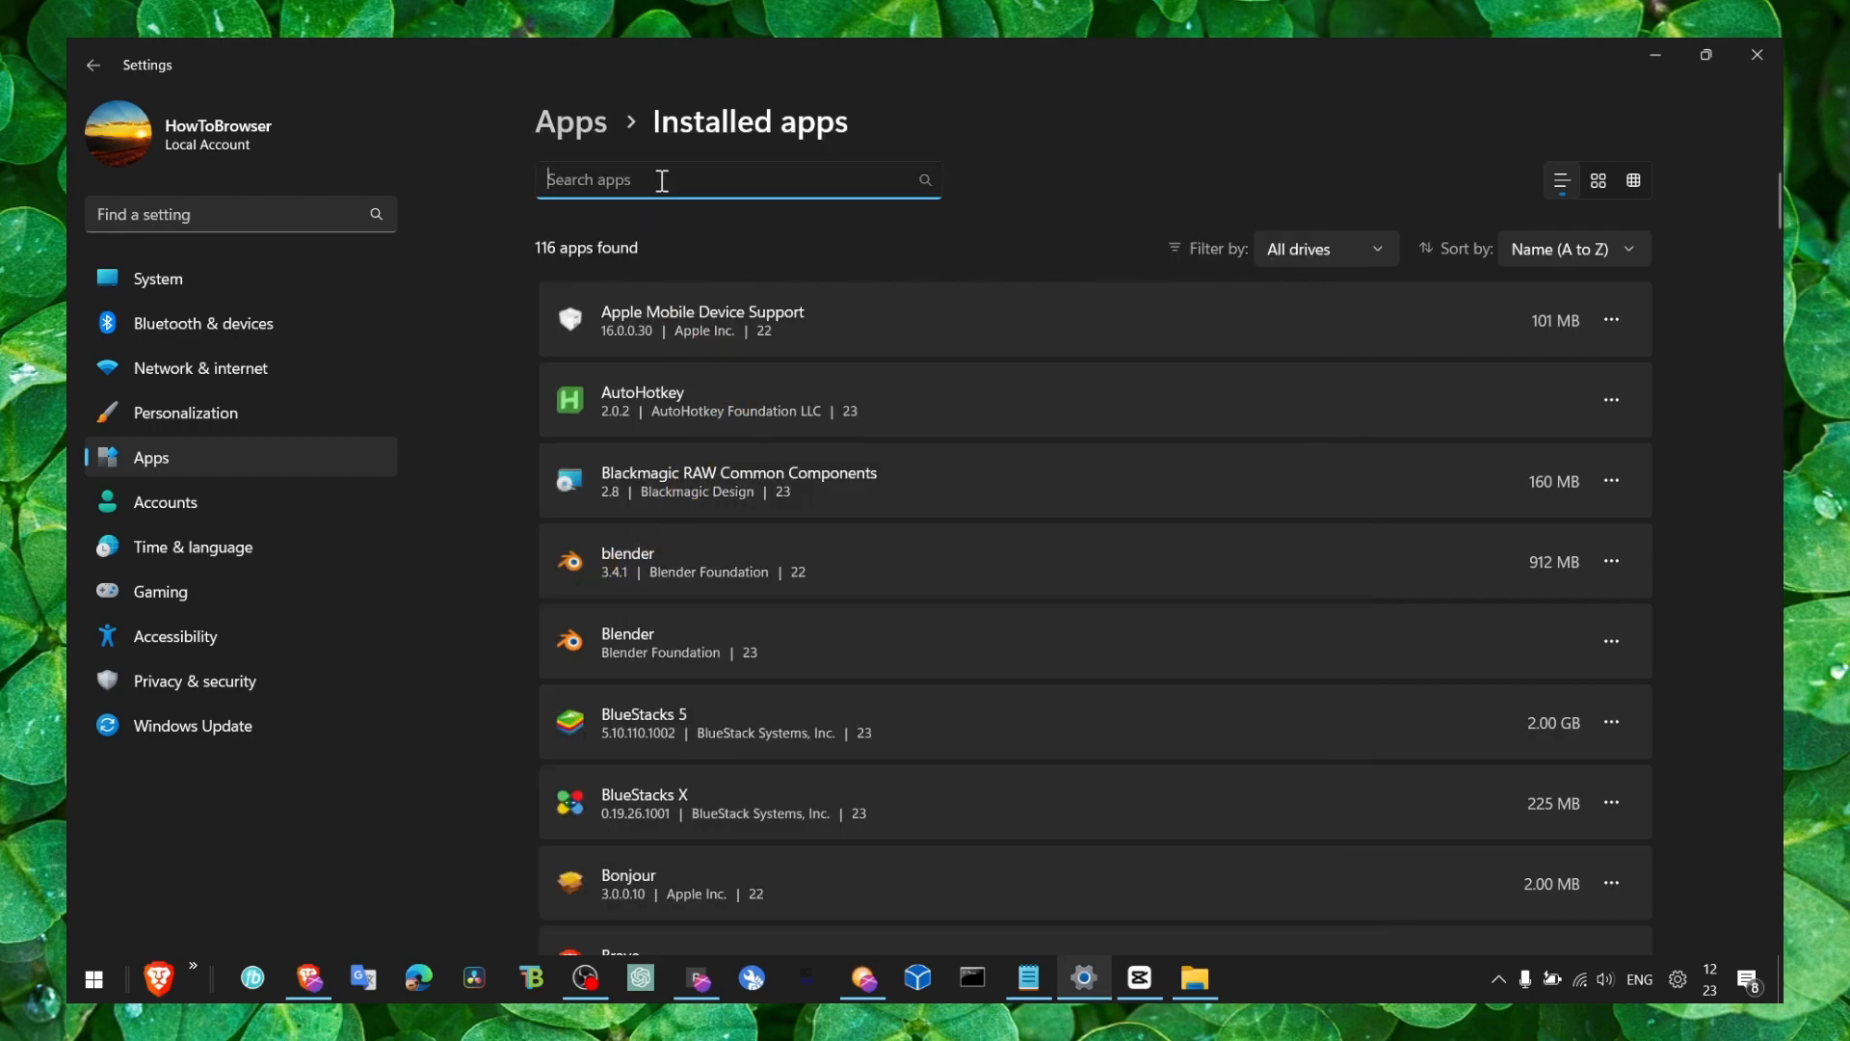
text(camera)
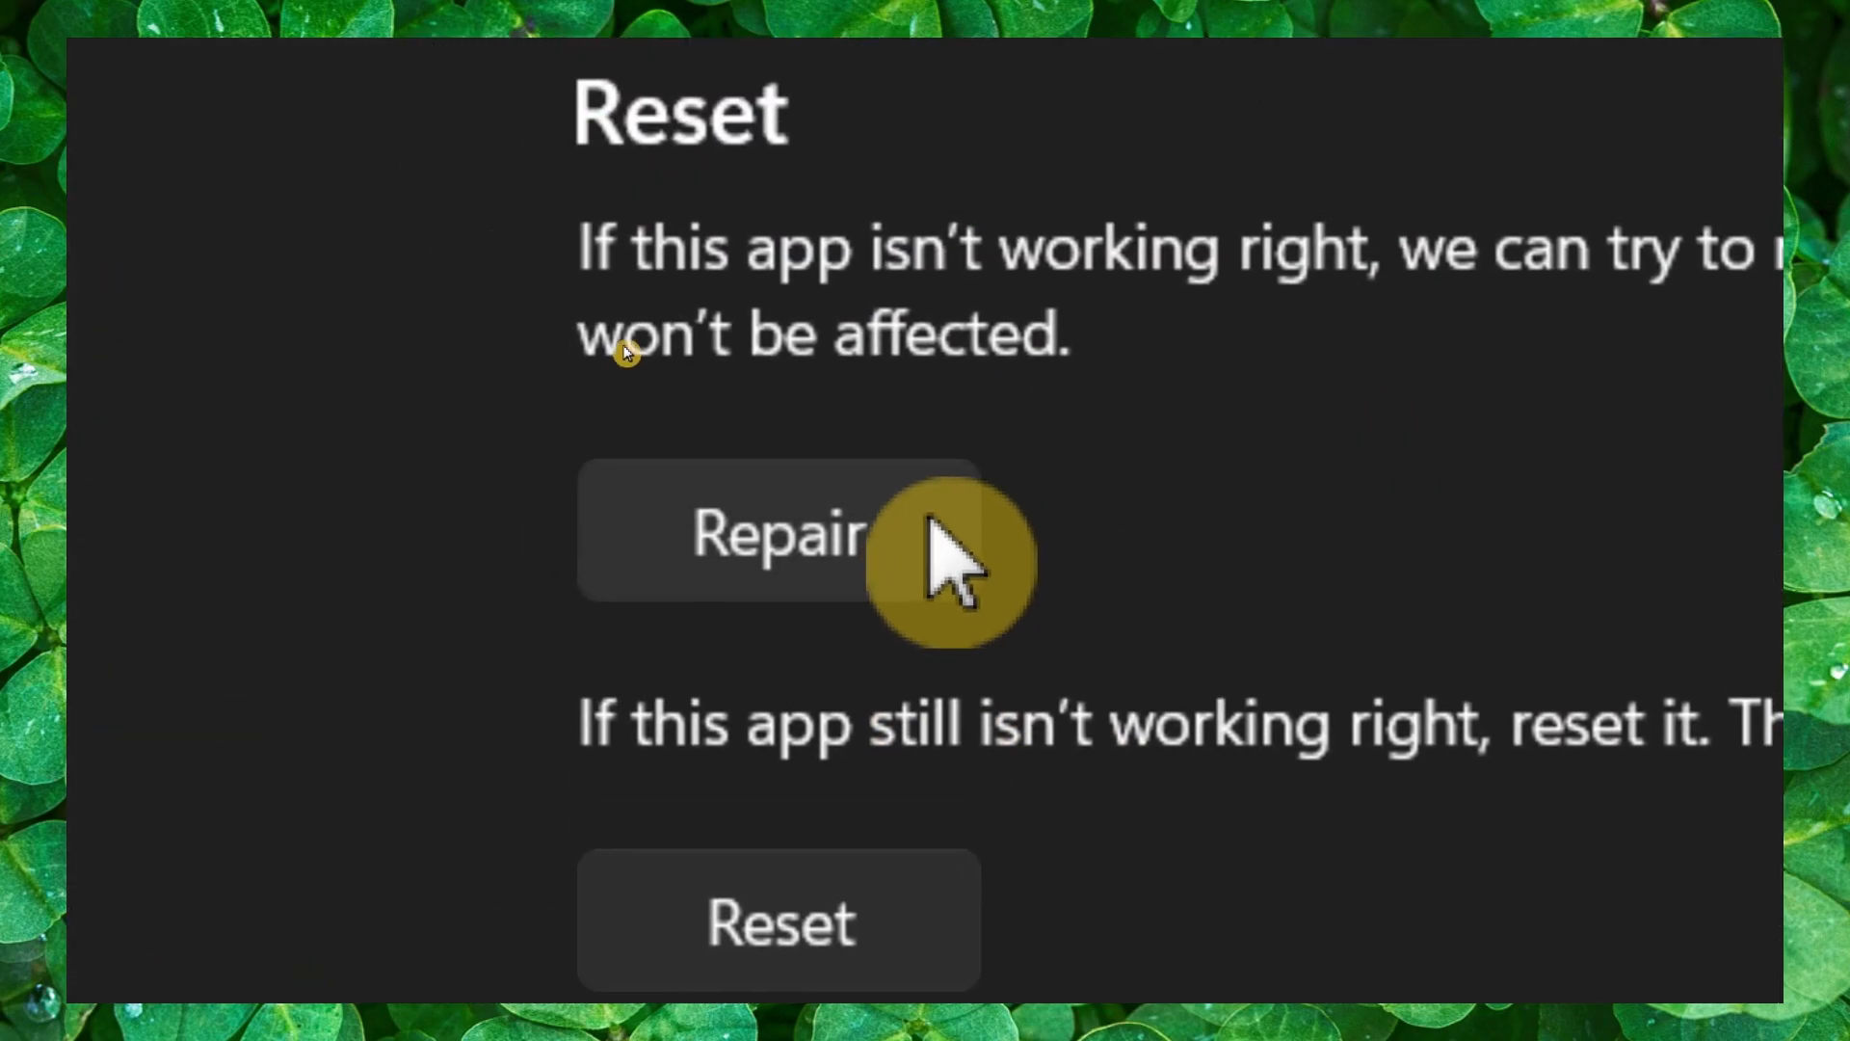
Repair the Camera app from its advanced options, then search for 'device Manager'
click(777, 528)
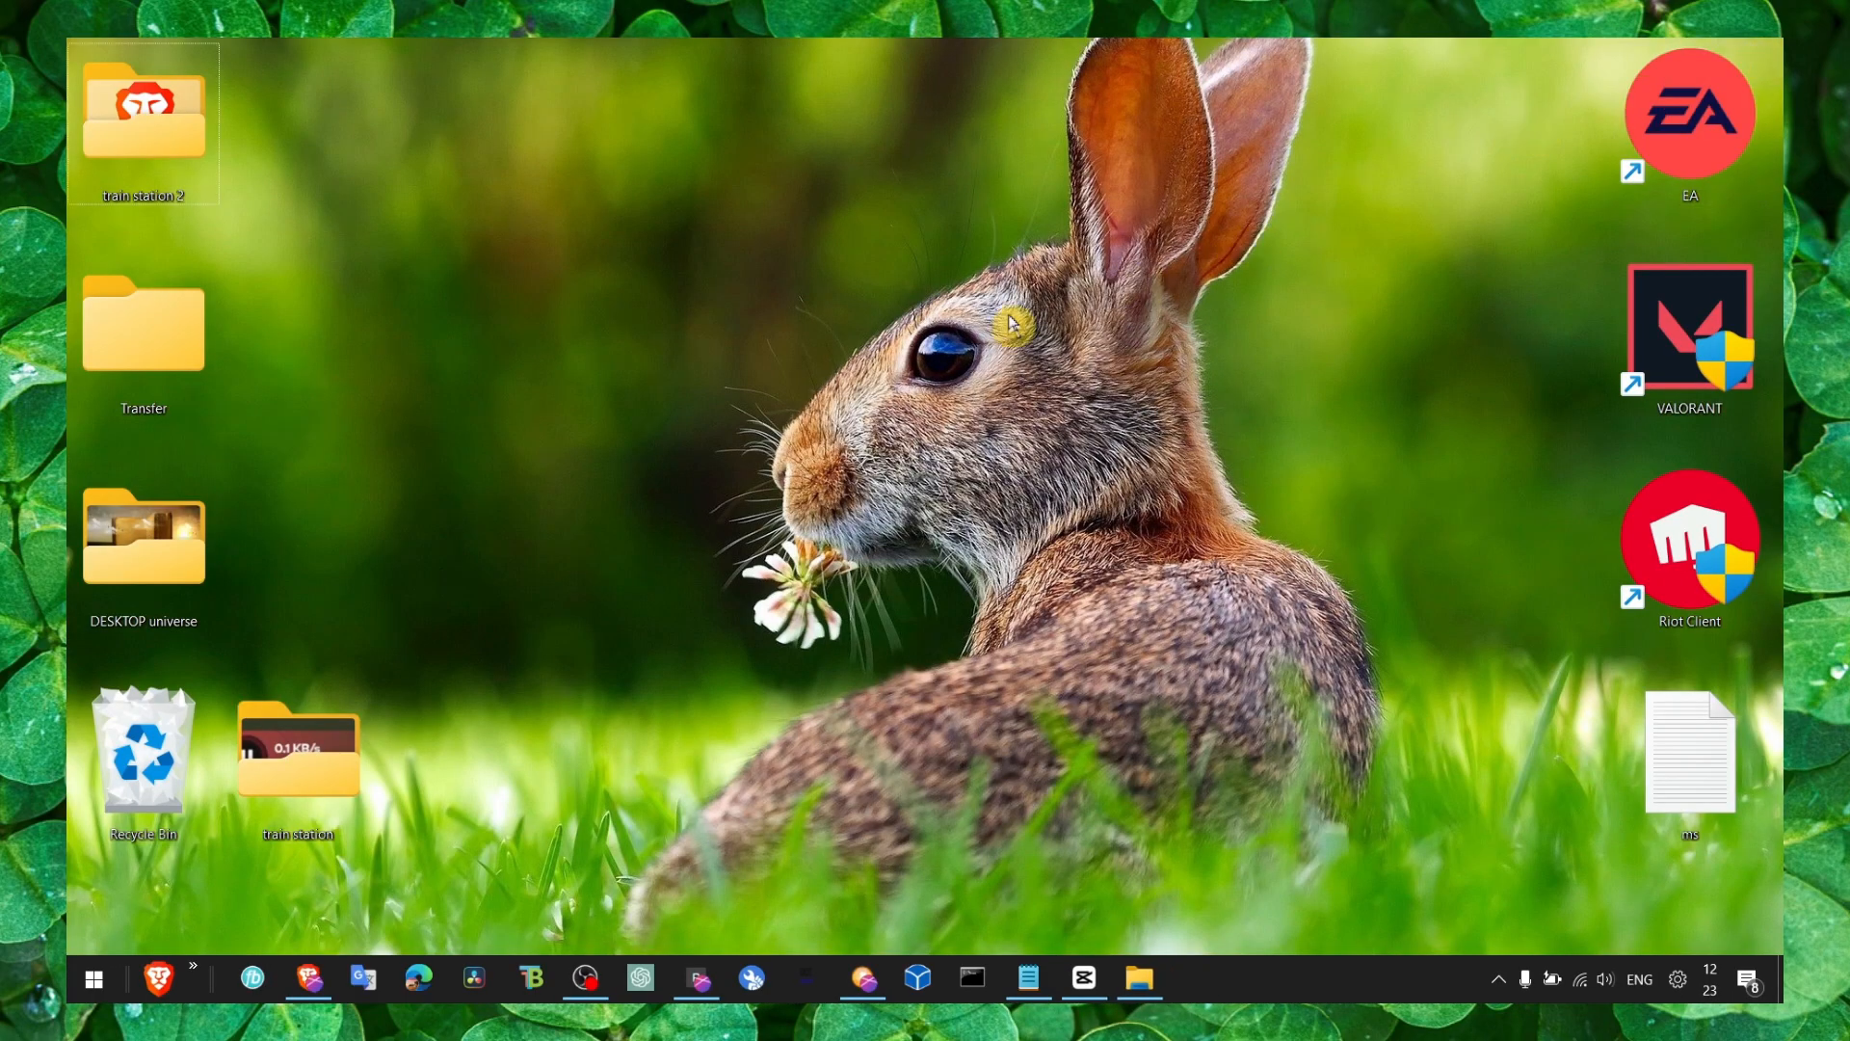
text(device Manager)
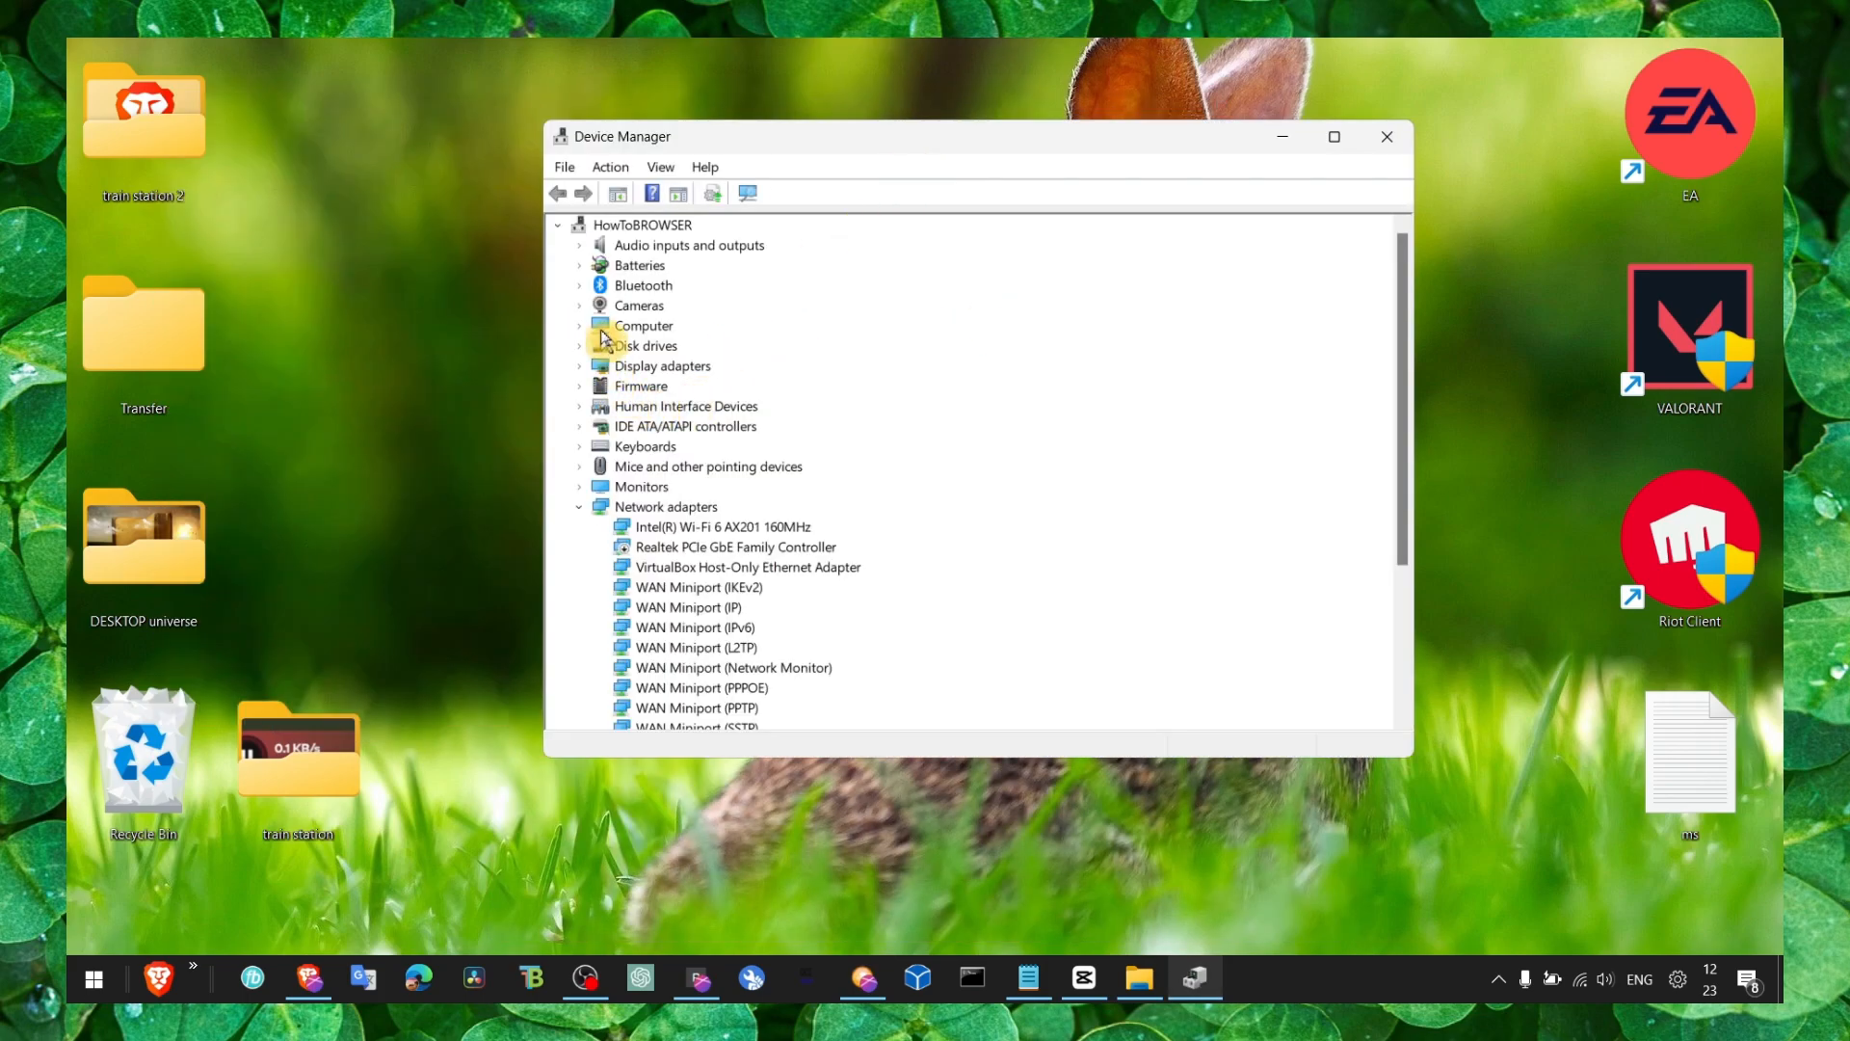
Bring up the context menu for the camera device under Cameras to uninstall it
right_click(642, 324)
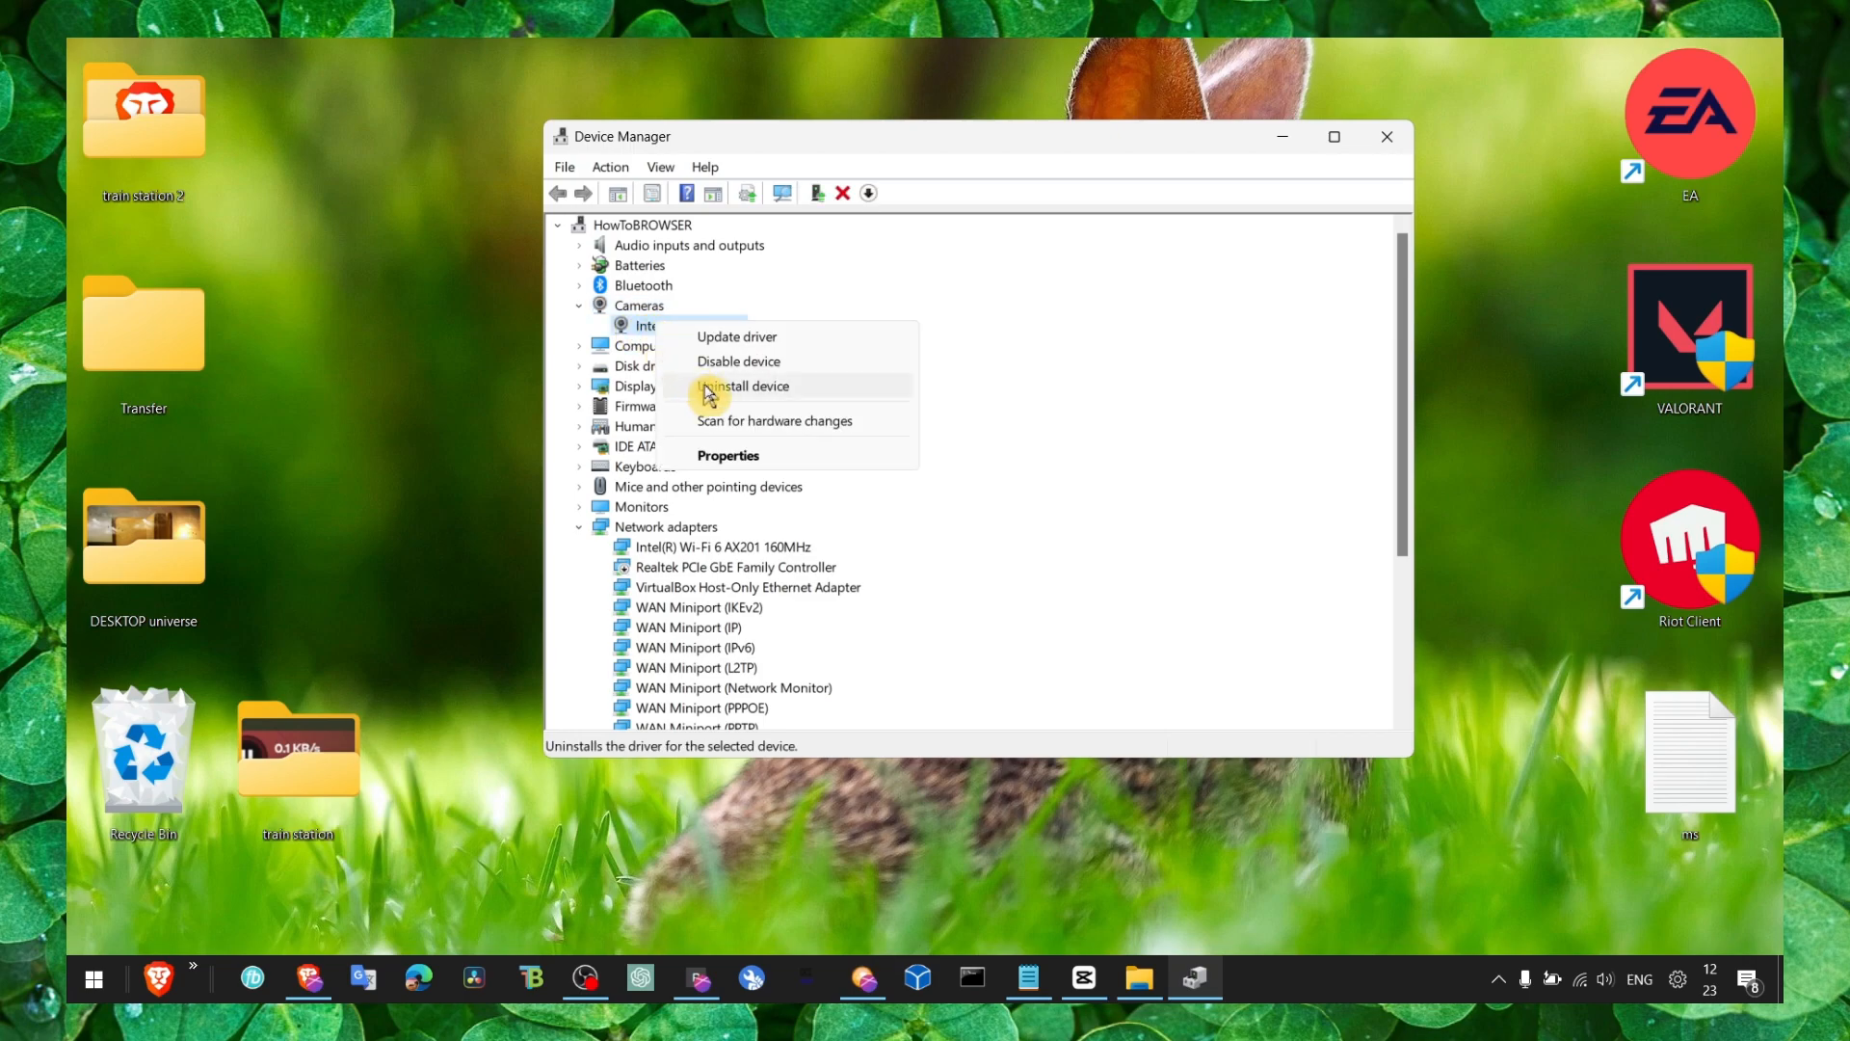
mouse_move(880, 385)
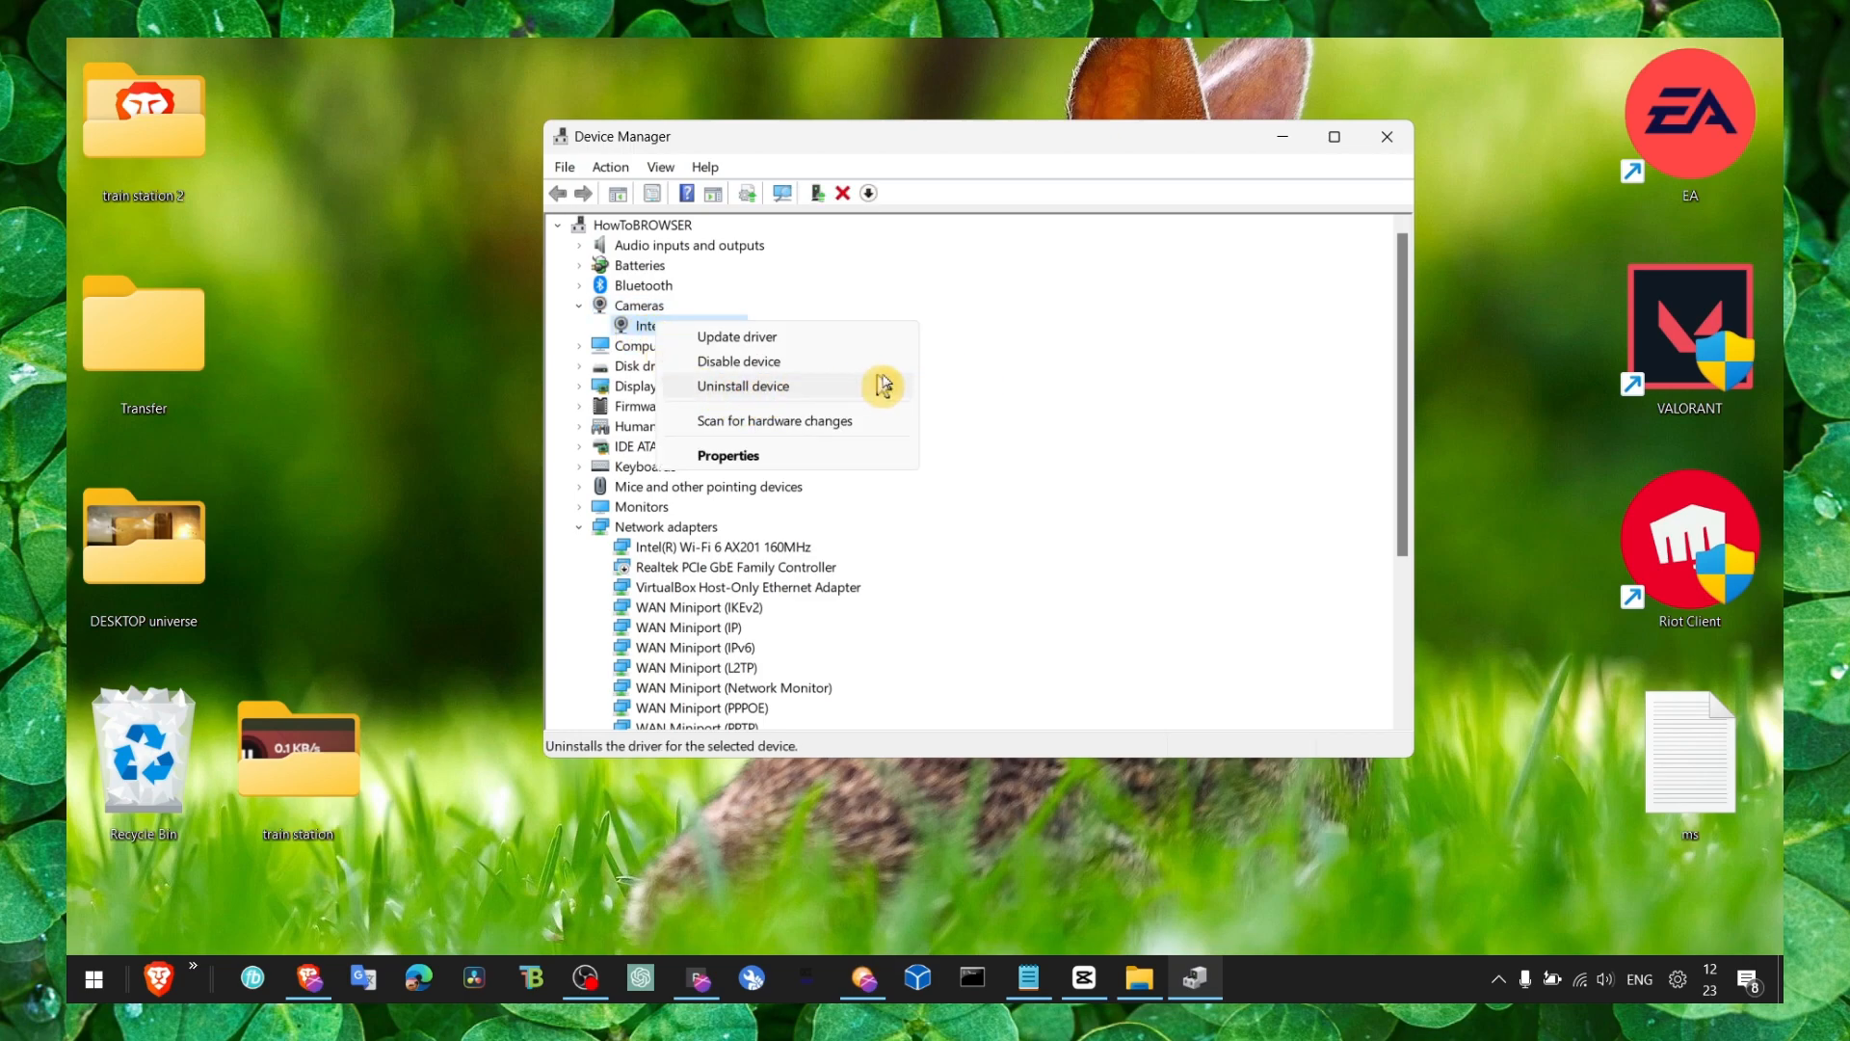